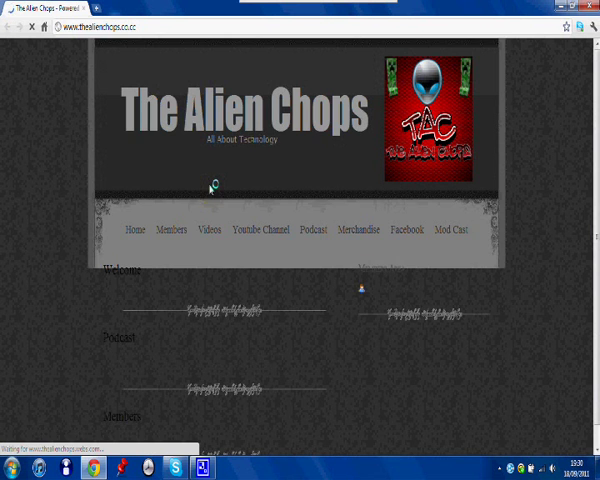
mouse_move(139, 160)
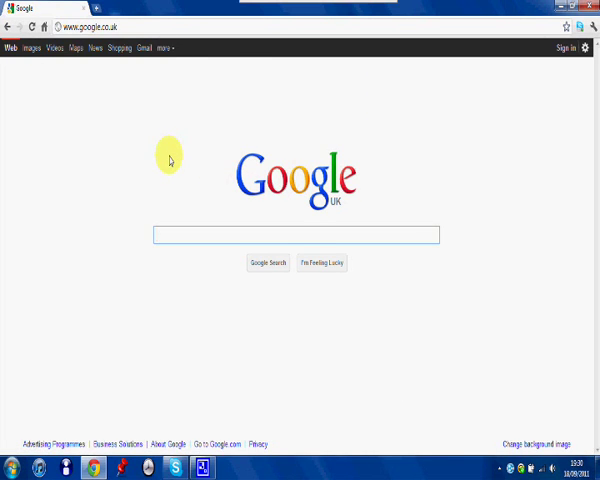
Search Google for INVedit and open the Minecraft Forum INVedit inventory editor topic
text(INV)
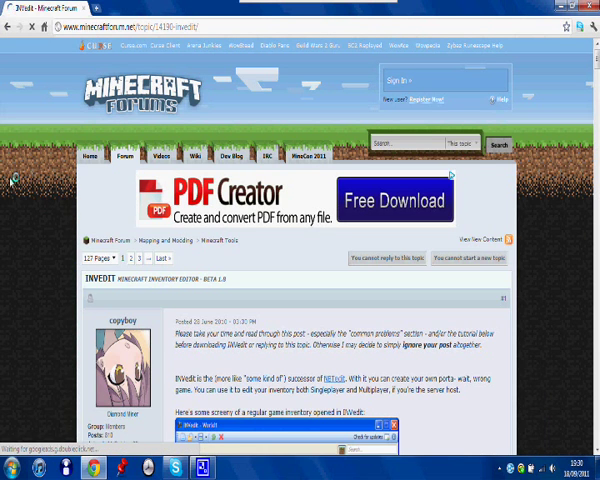
Scroll down the INVedit post to its download link and download the zip archive
scroll(down, 3)
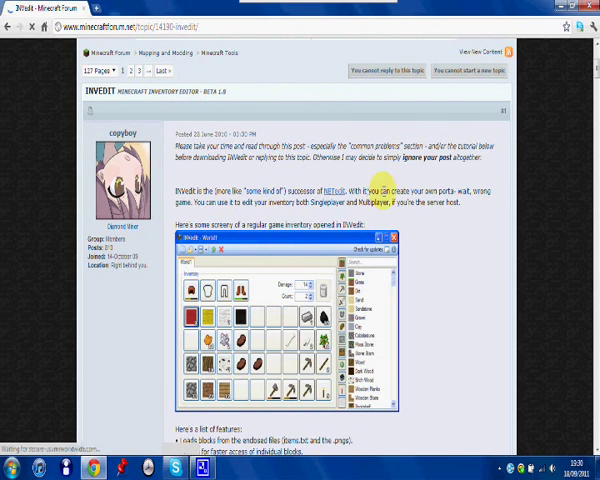
scroll(down, 3)
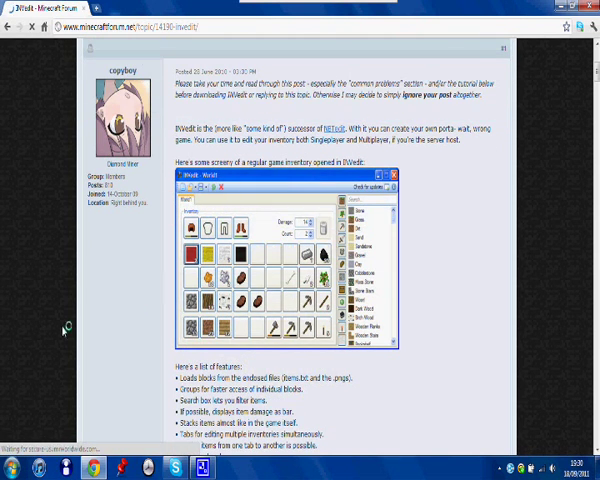
scroll(down, 3)
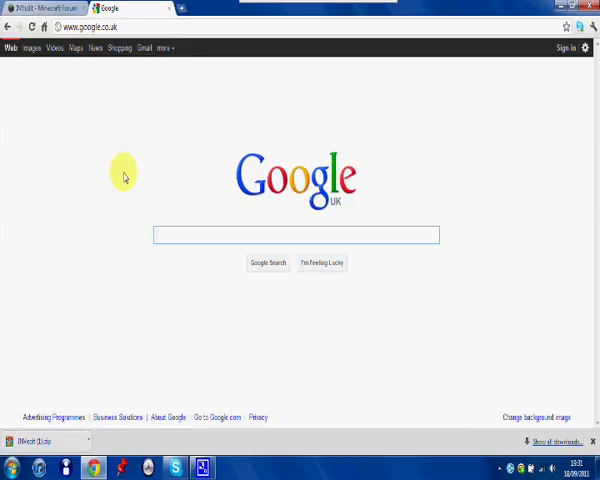
Search Google for WinRAR in a new tab and open rarlab.com
text(Win r)
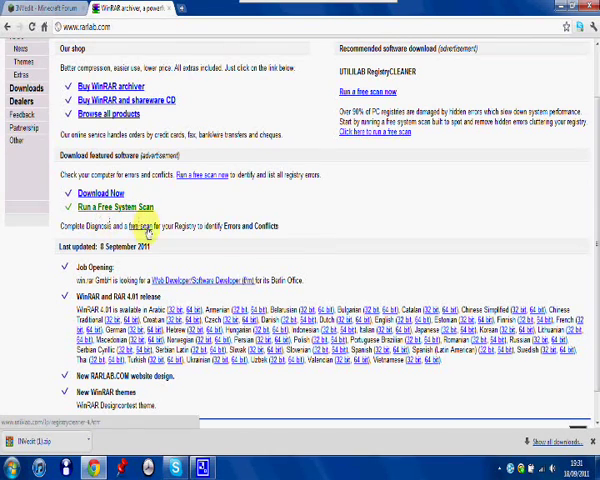
mouse_move(213, 248)
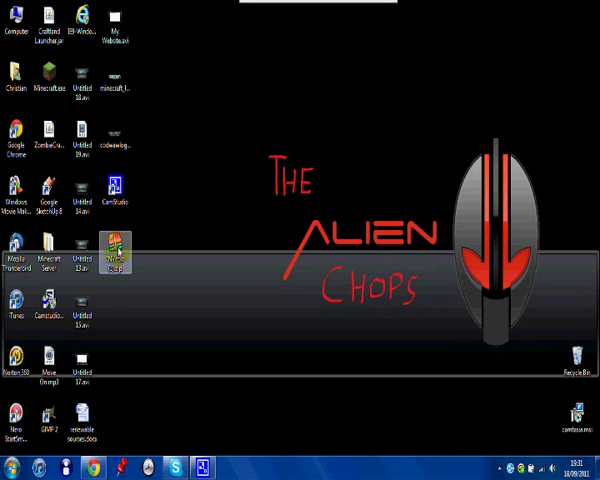
Extract the downloaded INVedit zip to the Desktop with WinRAR
double_click(115, 247)
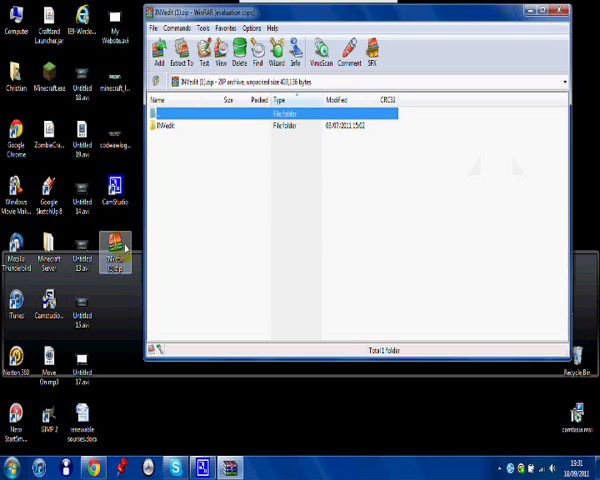
click(210, 54)
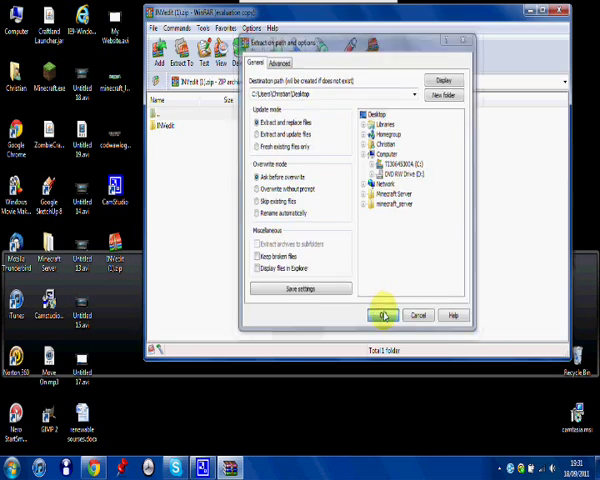
click(381, 315)
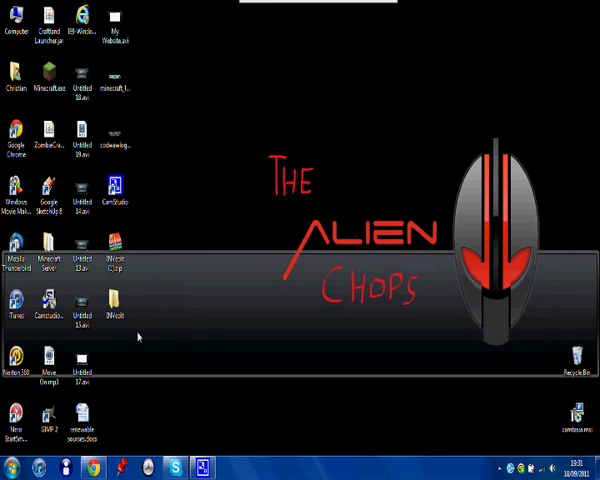
Open the extracted INVedit folder and send INVedit.exe to the desktop as a shortcut
click(117, 258)
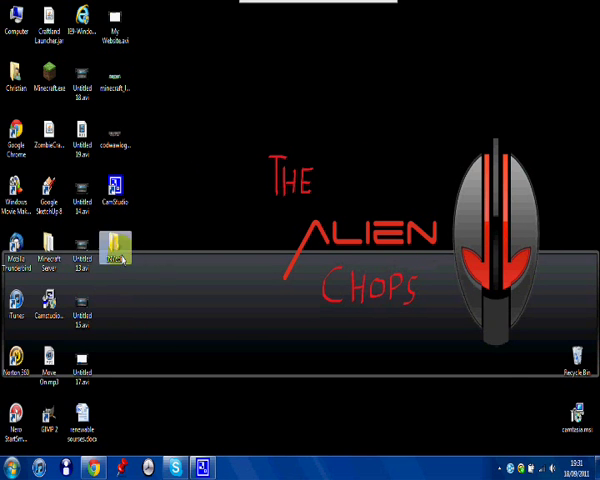
double_click(120, 245)
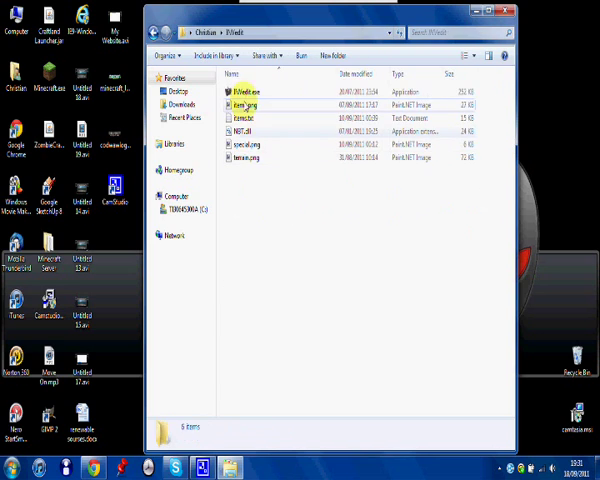
right_click(246, 92)
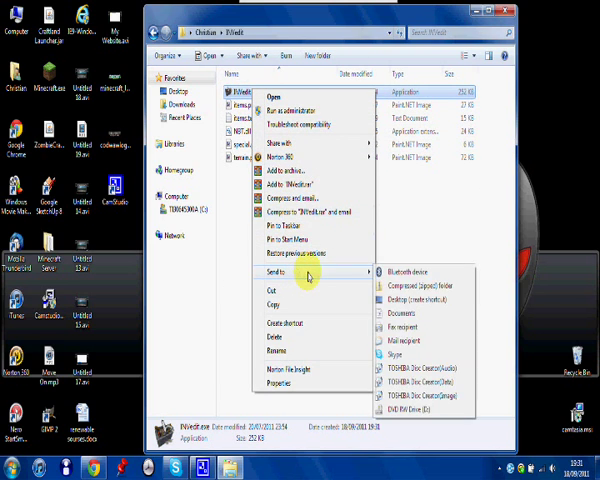
mouse_move(415, 300)
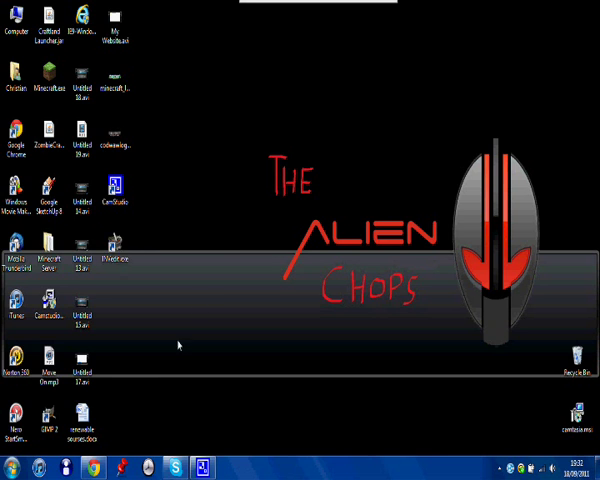
Launch Minecraft, log in, and create a new survival world named 'INV Edit Test'
click(56, 85)
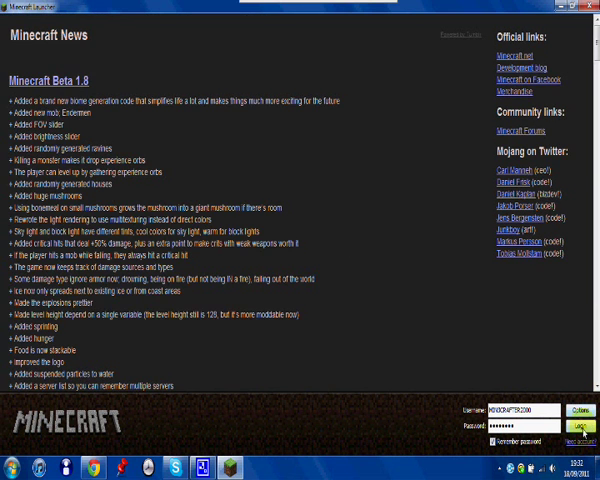
click(577, 425)
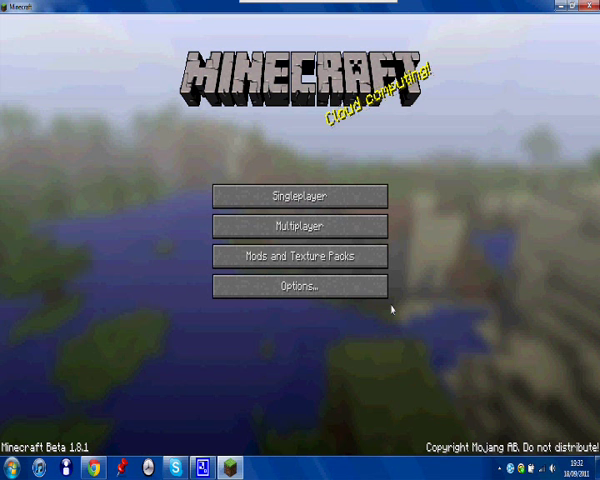
mouse_move(311, 260)
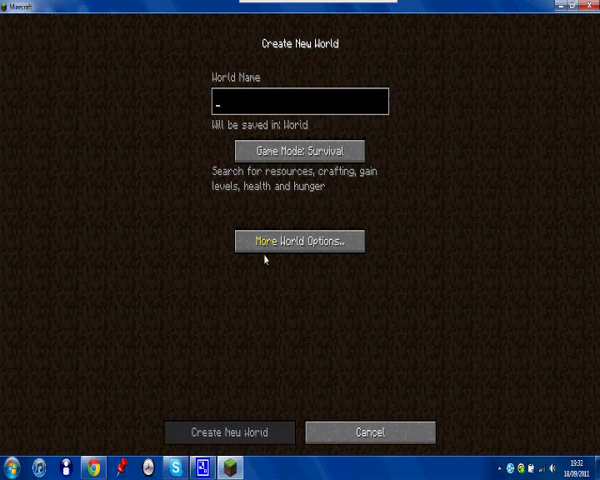
text(INV)
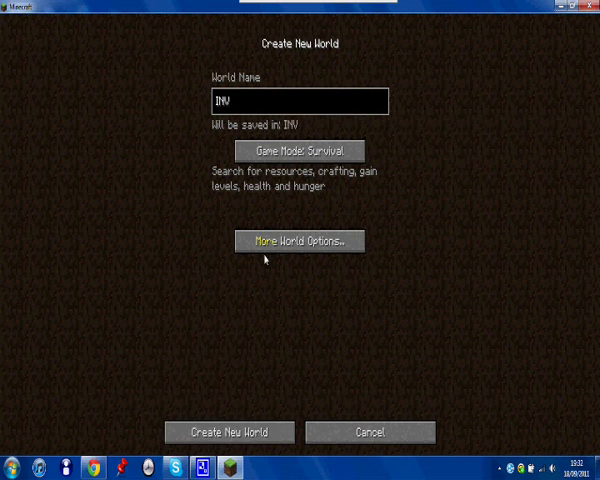
text(Edit T)
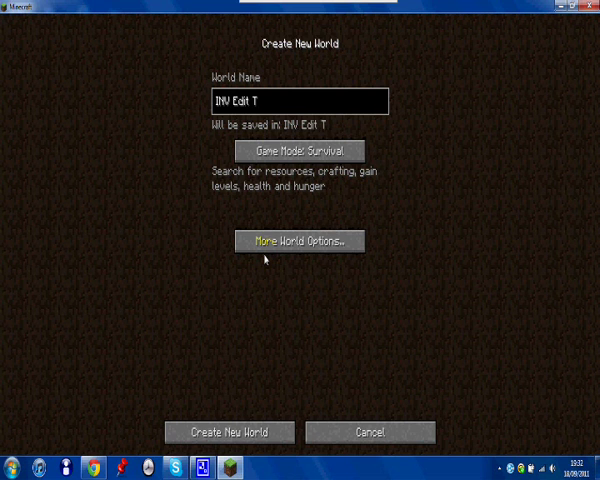
text(est)
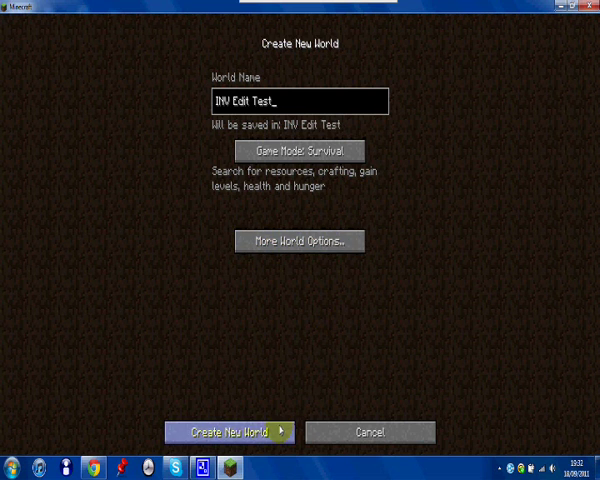
click(221, 430)
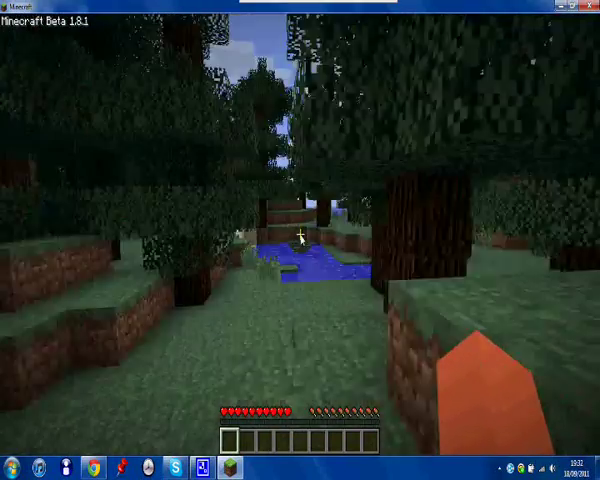
key(e)
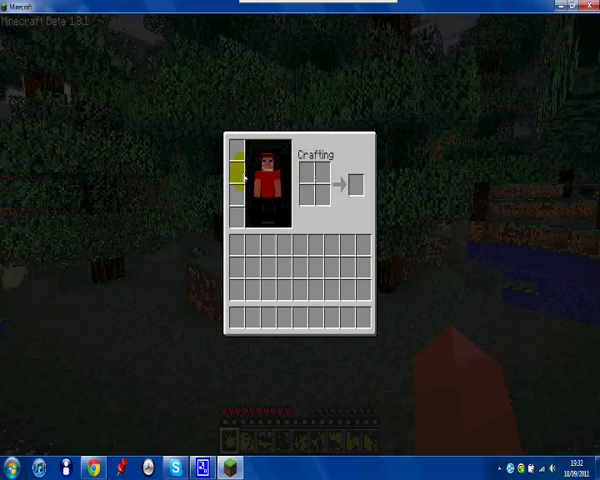
key(Escape)
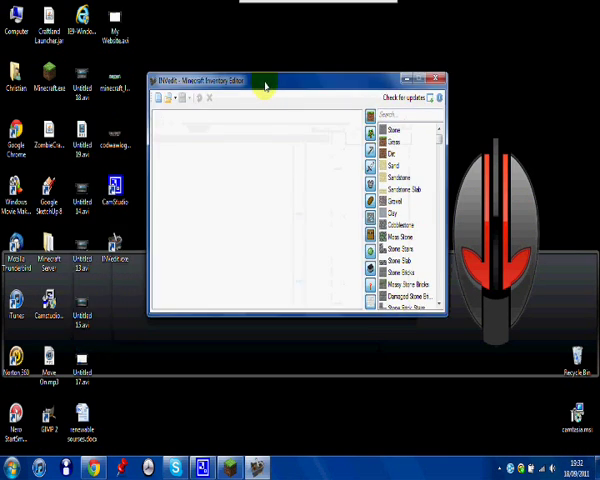
Load INV Edit Test, add grass, pickaxe, diamond sword and diamond ore, then save
click(170, 97)
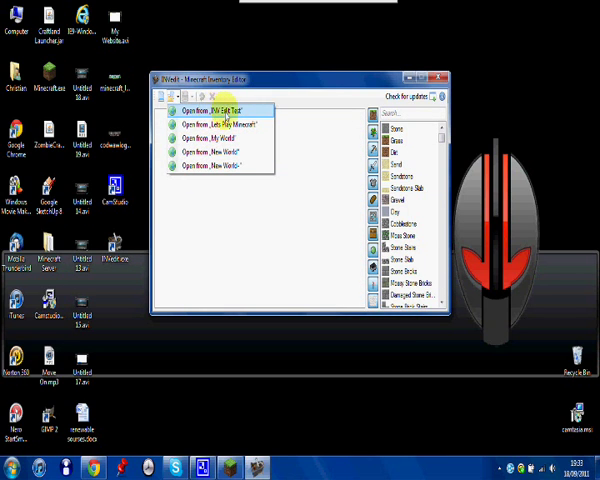
click(210, 110)
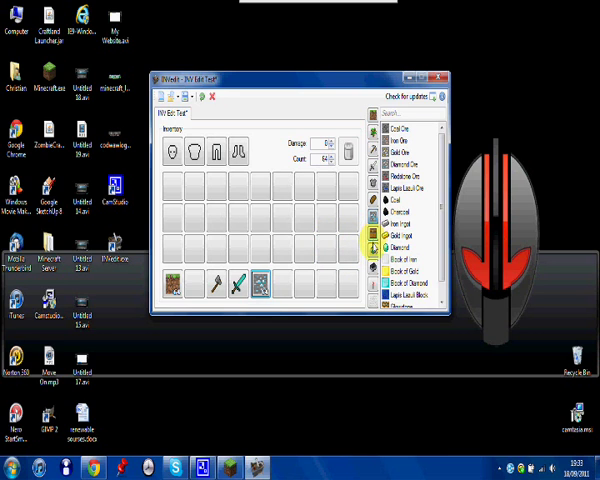
scroll(down, 3)
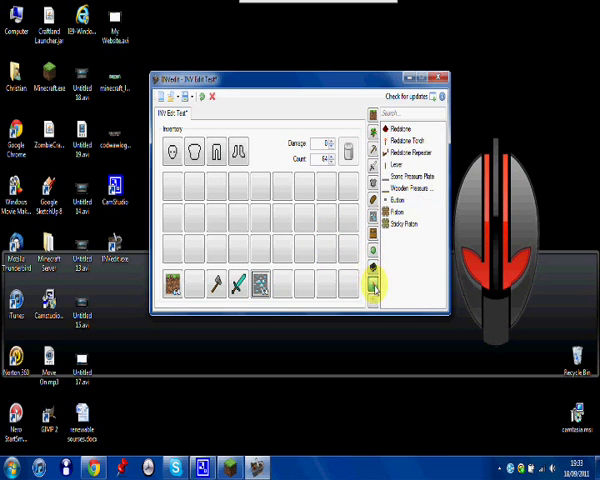
scroll(down, 3)
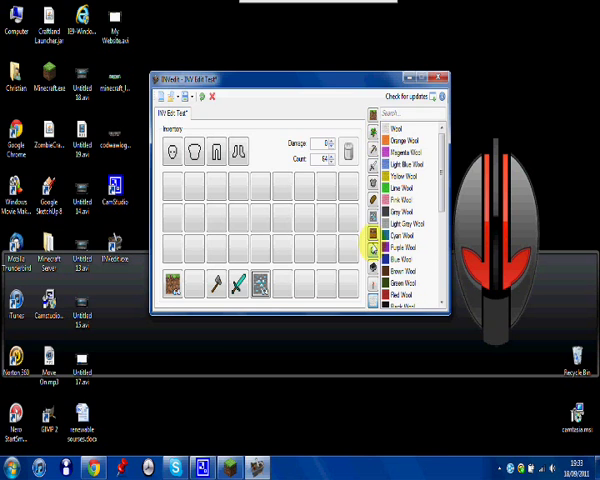
scroll(down, 3)
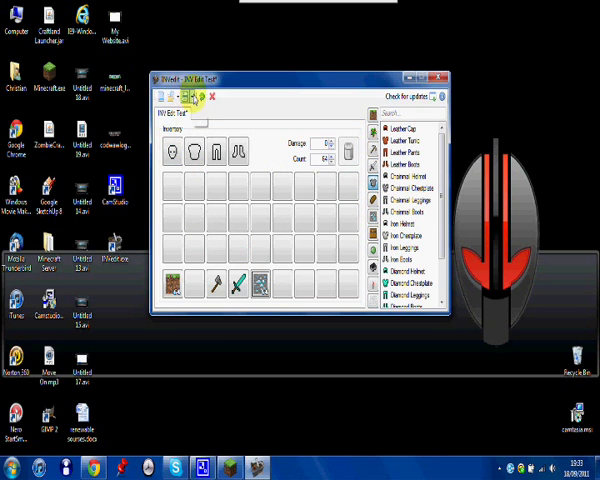
click(190, 97)
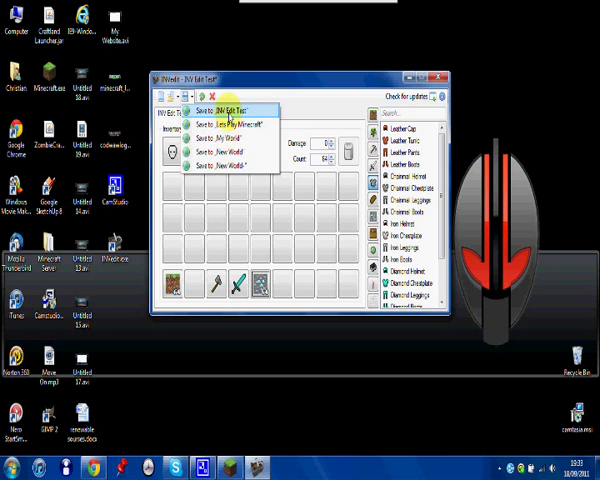
click(234, 107)
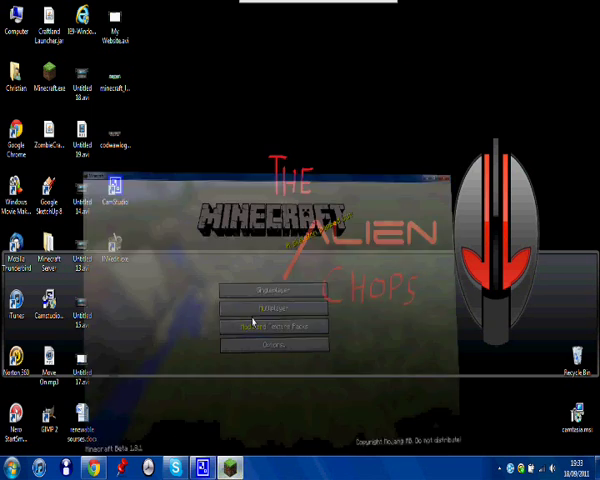
Play INV Edit Test, place diamond ore, then save and quit to the title screen
click(274, 293)
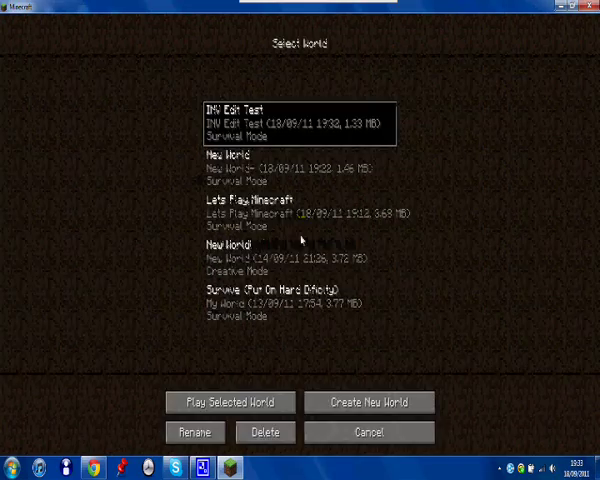
click(229, 402)
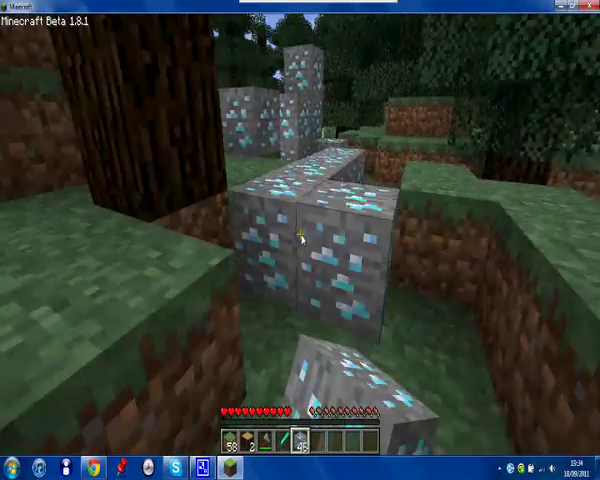
mouse_move(300, 240)
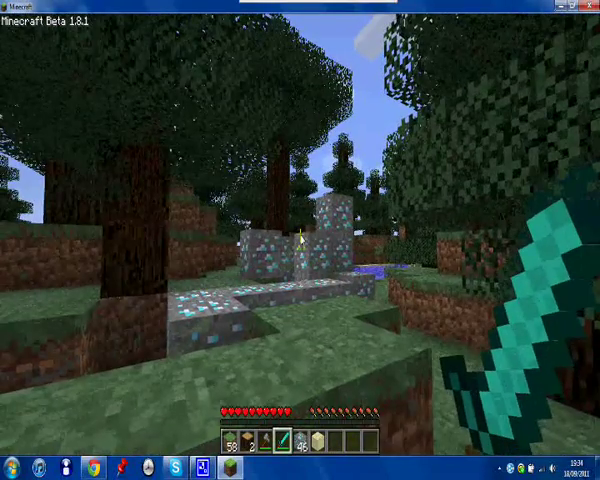
key(Escape)
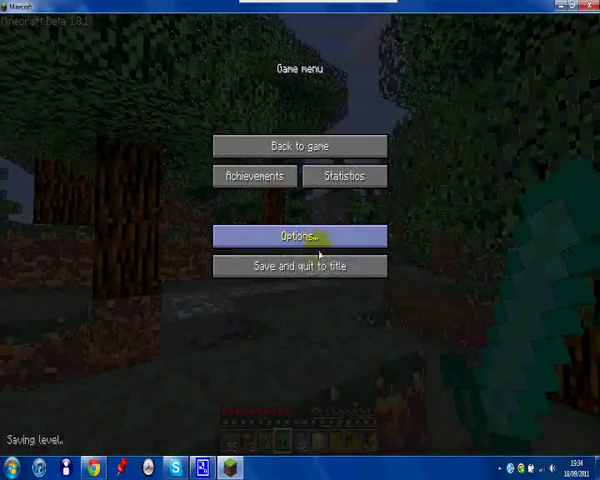
click(298, 265)
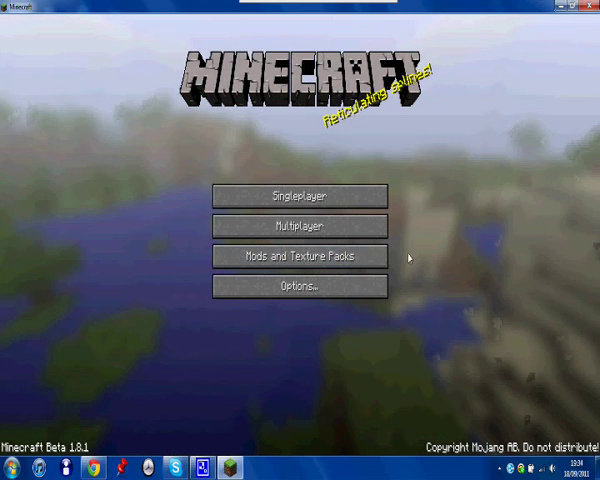